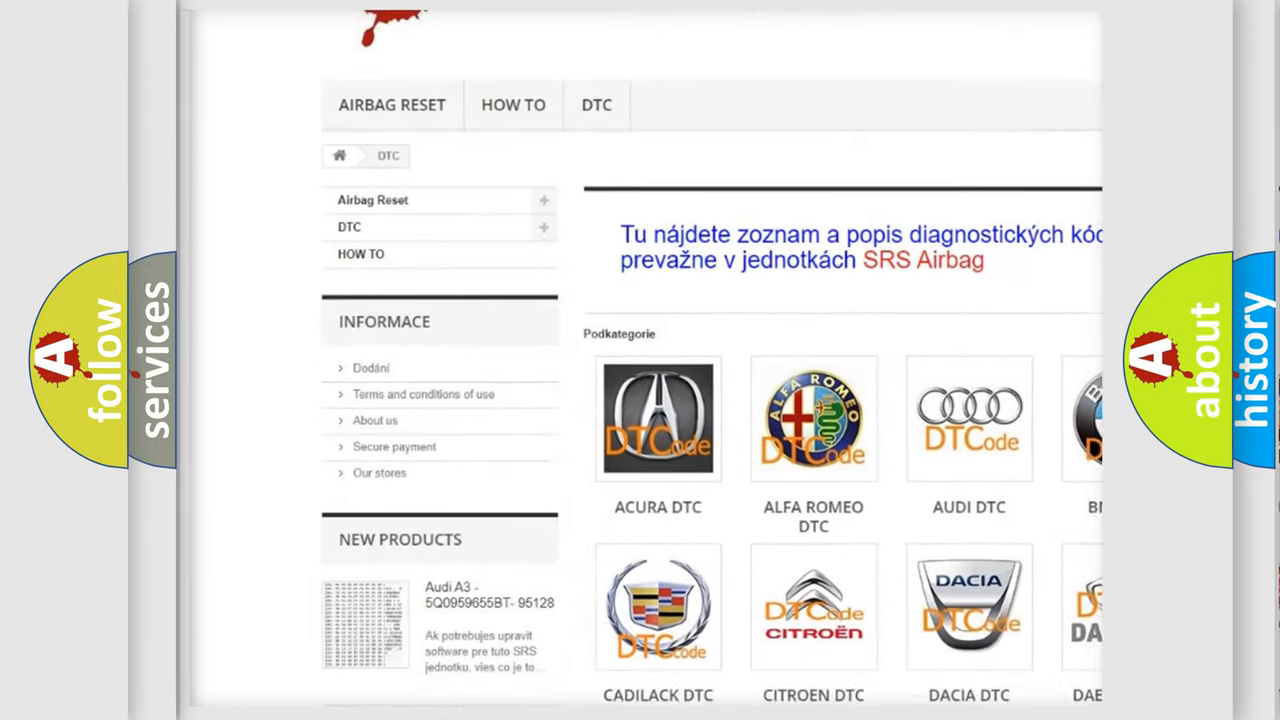
Scroll down past the car-brand logos to the list of B-series trouble codes
{"action": "scroll", "scroll_direction": "down", "scroll_amount": 3}
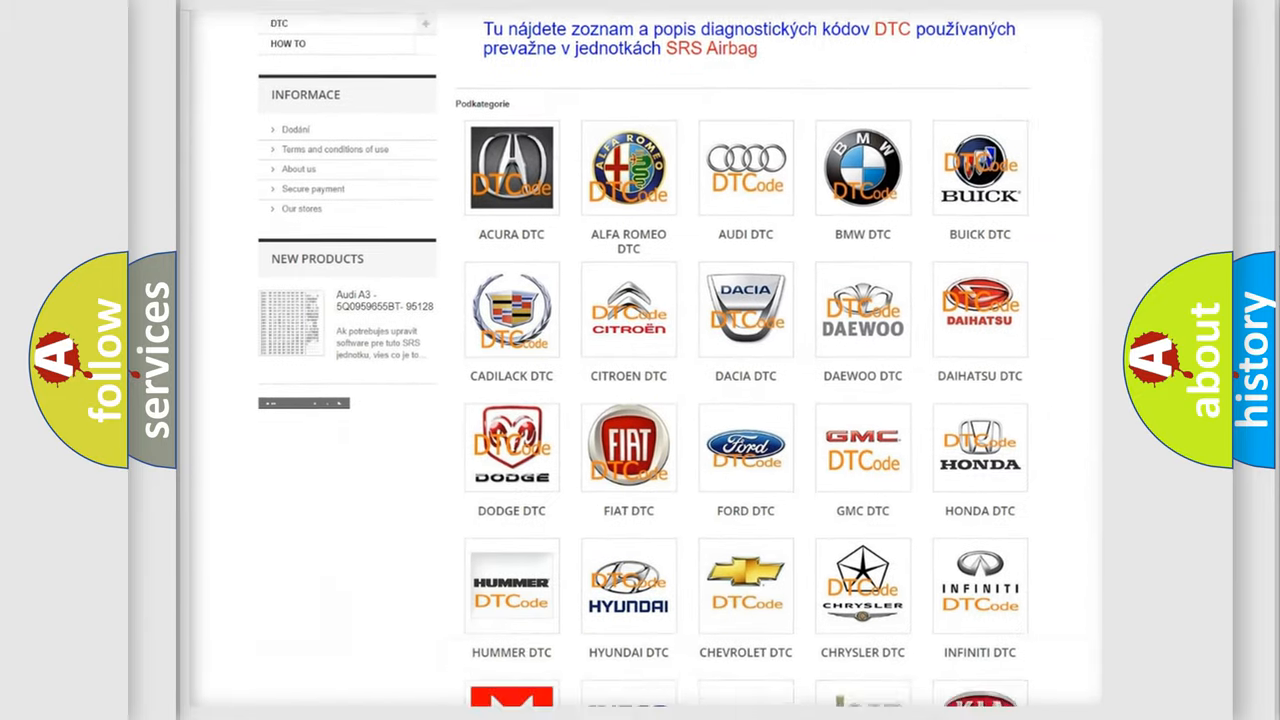
{"action": "scroll", "scroll_direction": "down", "scroll_amount": 3}
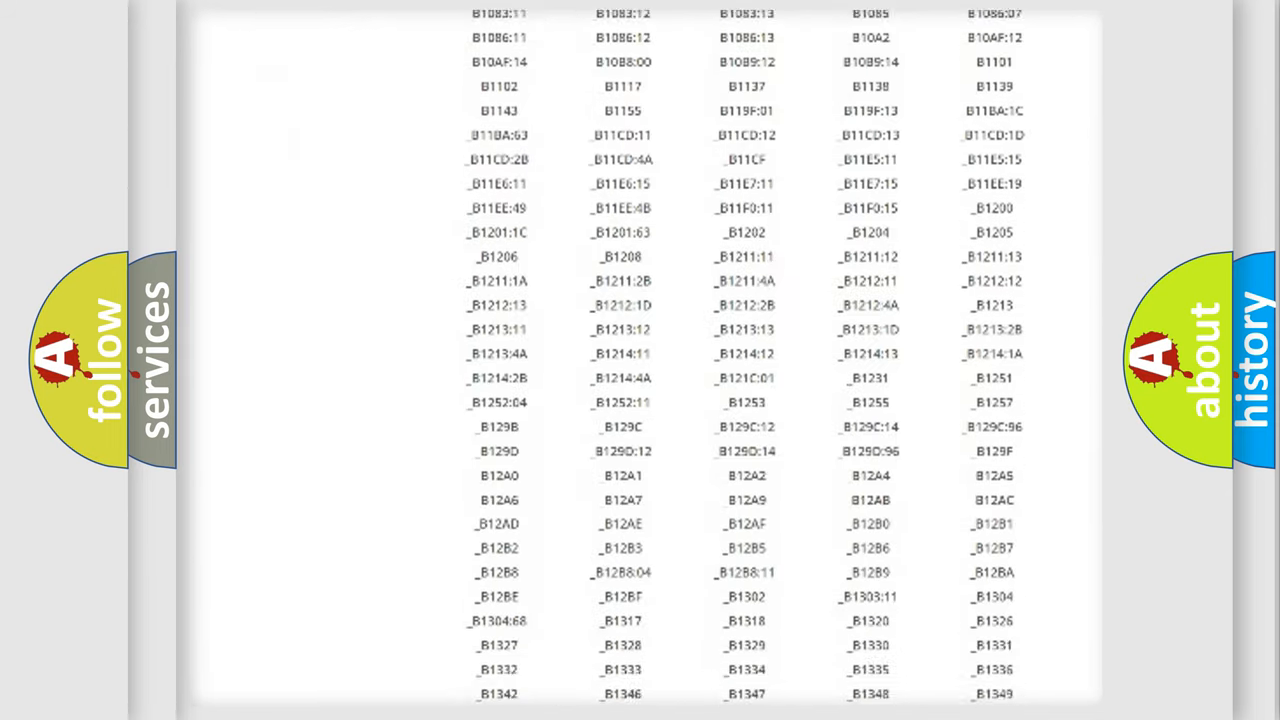
{"action": "scroll", "scroll_direction": "down", "scroll_amount": 3}
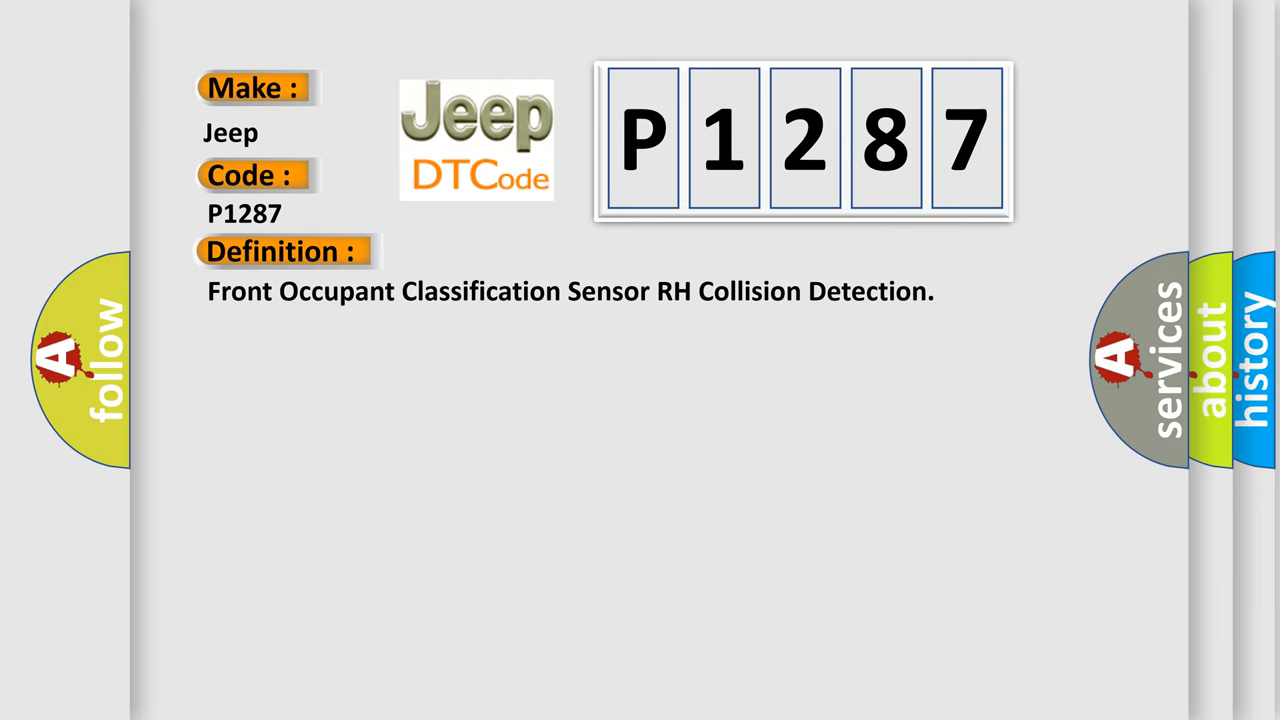
Advance the slide to show the P1287 description: RH seat or ECU malfunction, or large load
{"action": "left_click", "coordinate": [520, 251]}
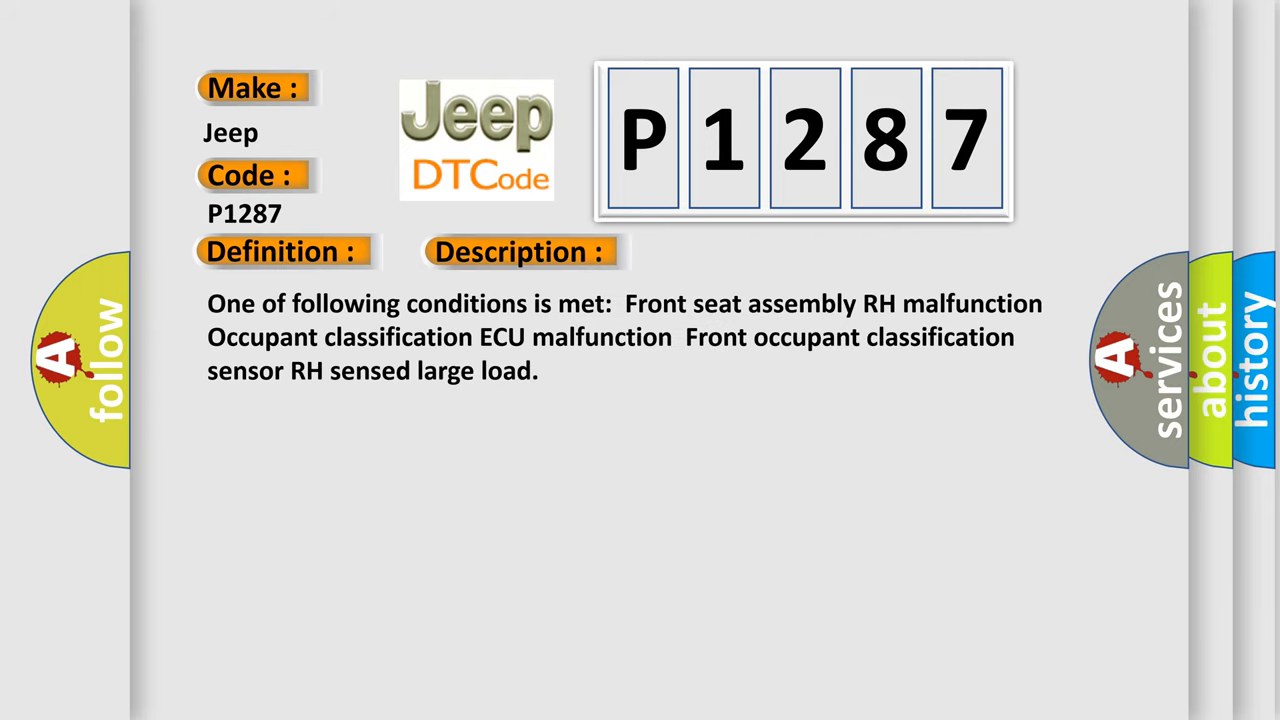